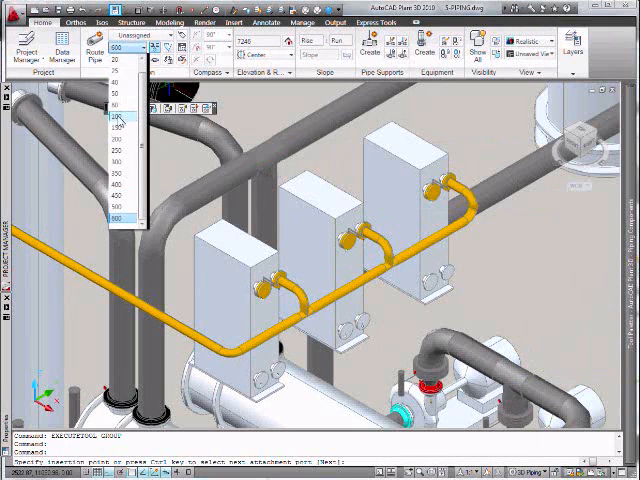
Step: Set pipe size 100 and assign new line tag 100 in spec CS150
click(122, 117)
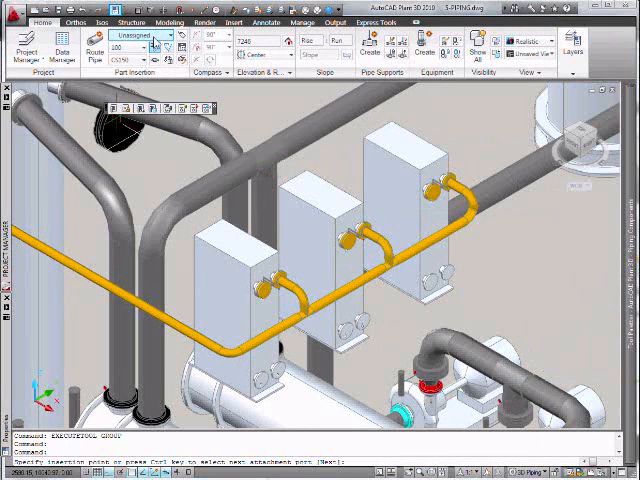
click(180, 36)
text(100)
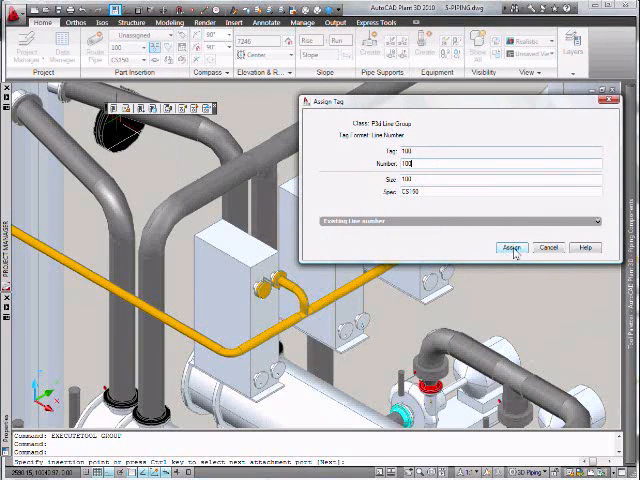
click(512, 247)
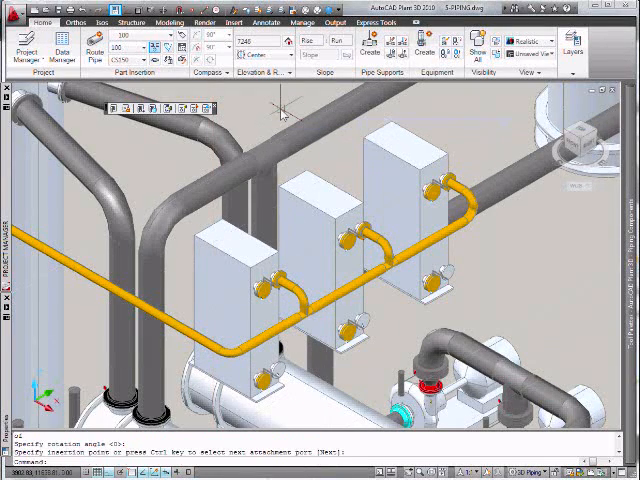
mouse_move(570, 285)
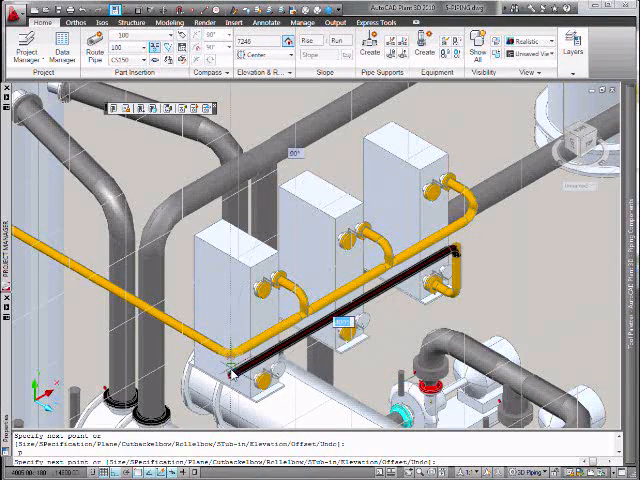
Step: Extend the new size-100 pipe leftward alongside the existing yellow line
click(232, 372)
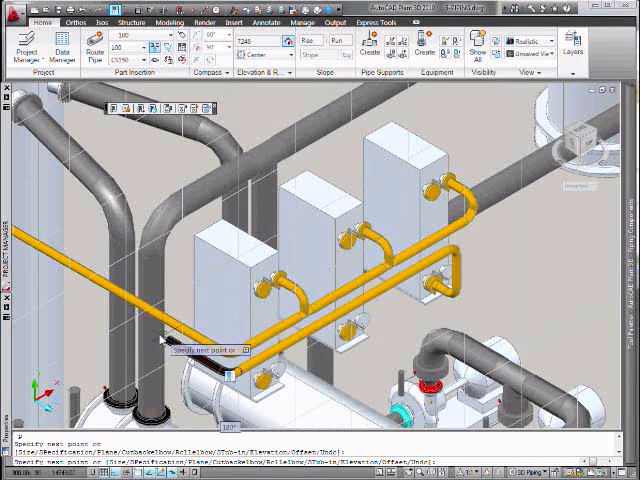